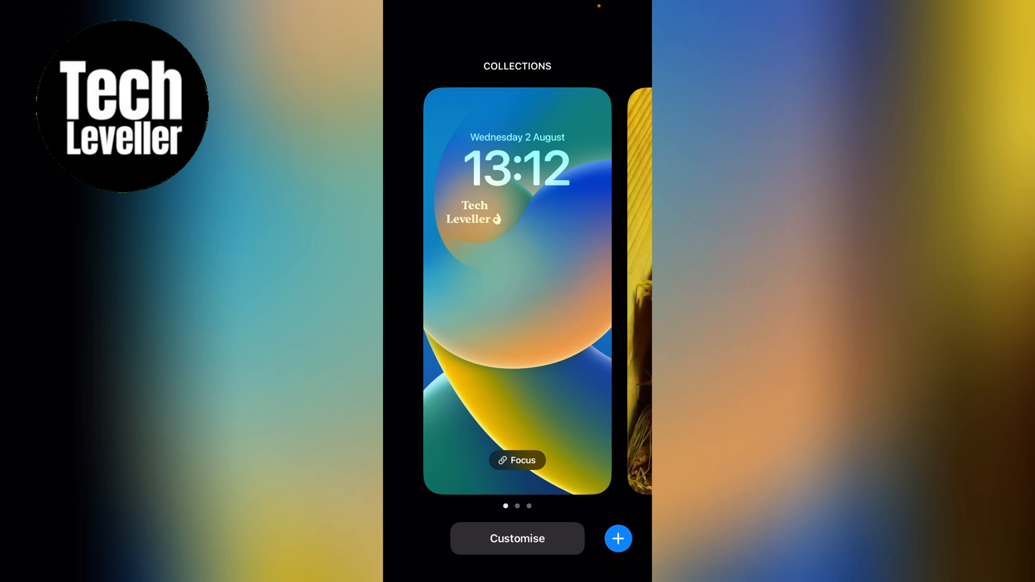
# Start customising the lock screen and open widget choices for the date line.
pyautogui.click(517, 538)
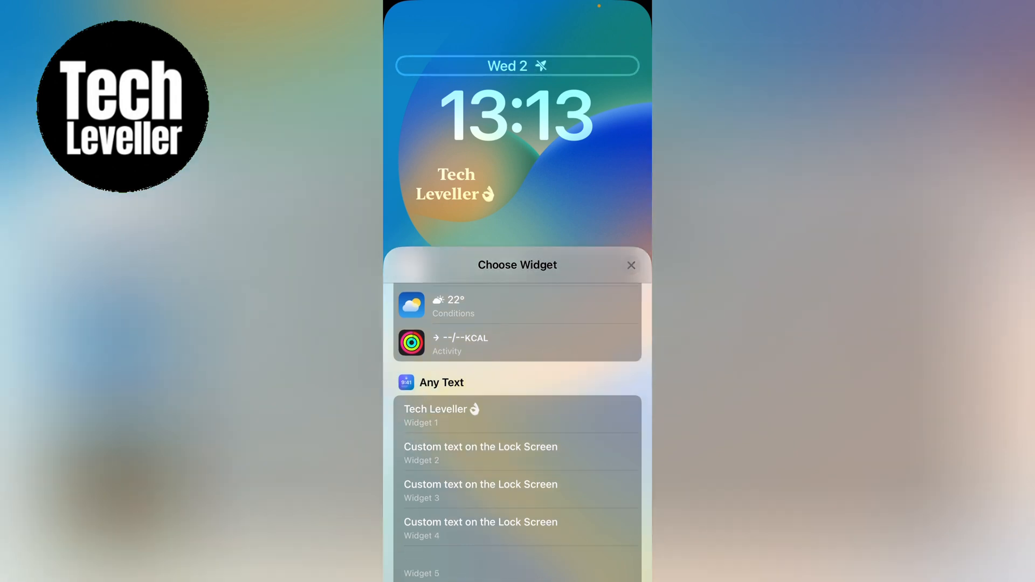
# Scroll the Choose Widget sheet down to the Clock City widget (CUP 05:13).
pyautogui.scroll(-3)
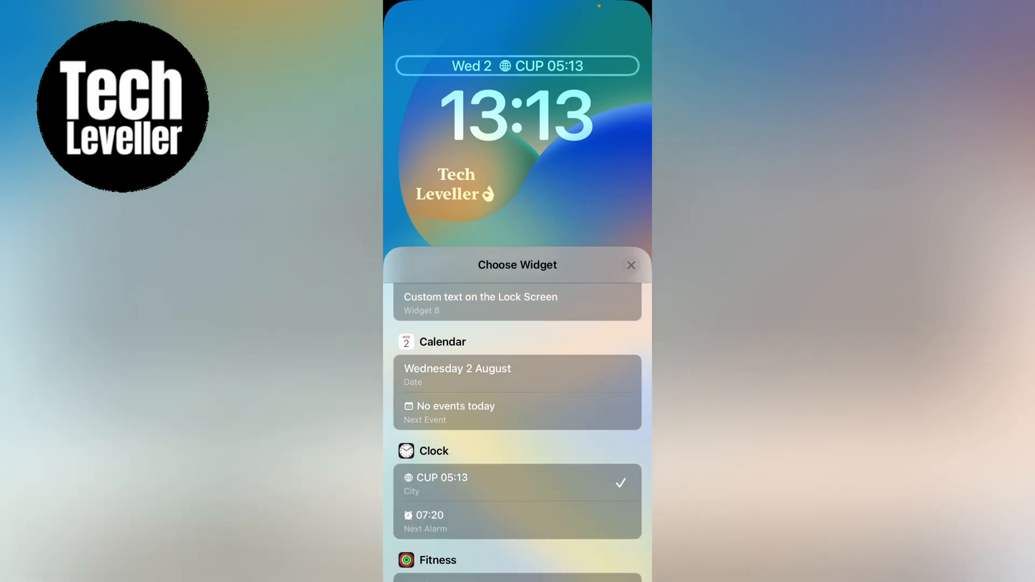
# Put the Fitness Activity calories widget (--/--KCAL) beside the date.
pyautogui.click(517, 521)
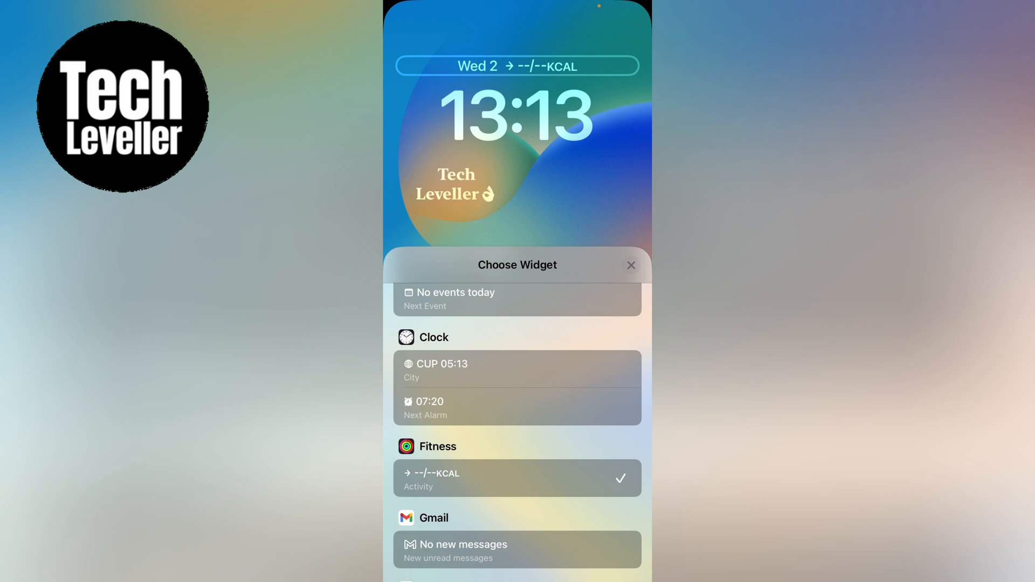
# Switch to Calendar Date, then show the Clock Next Alarm (07:20) beside the date.
pyautogui.click(517, 370)
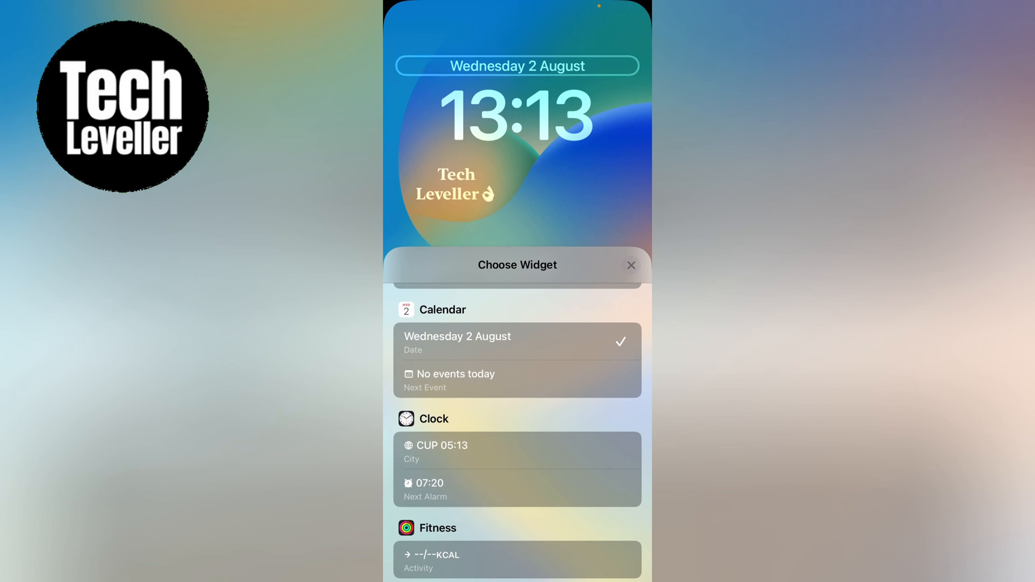
pyautogui.click(517, 488)
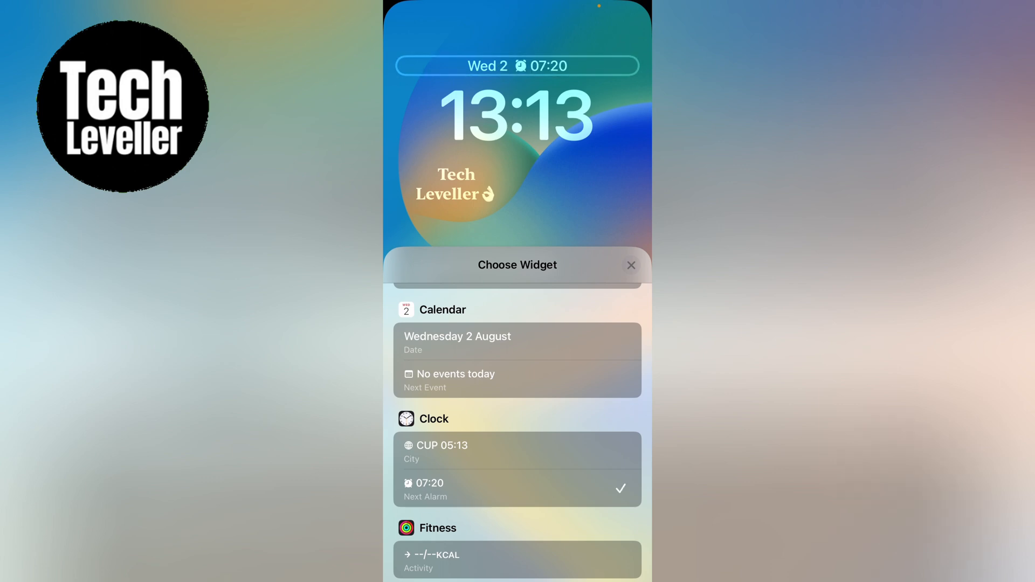